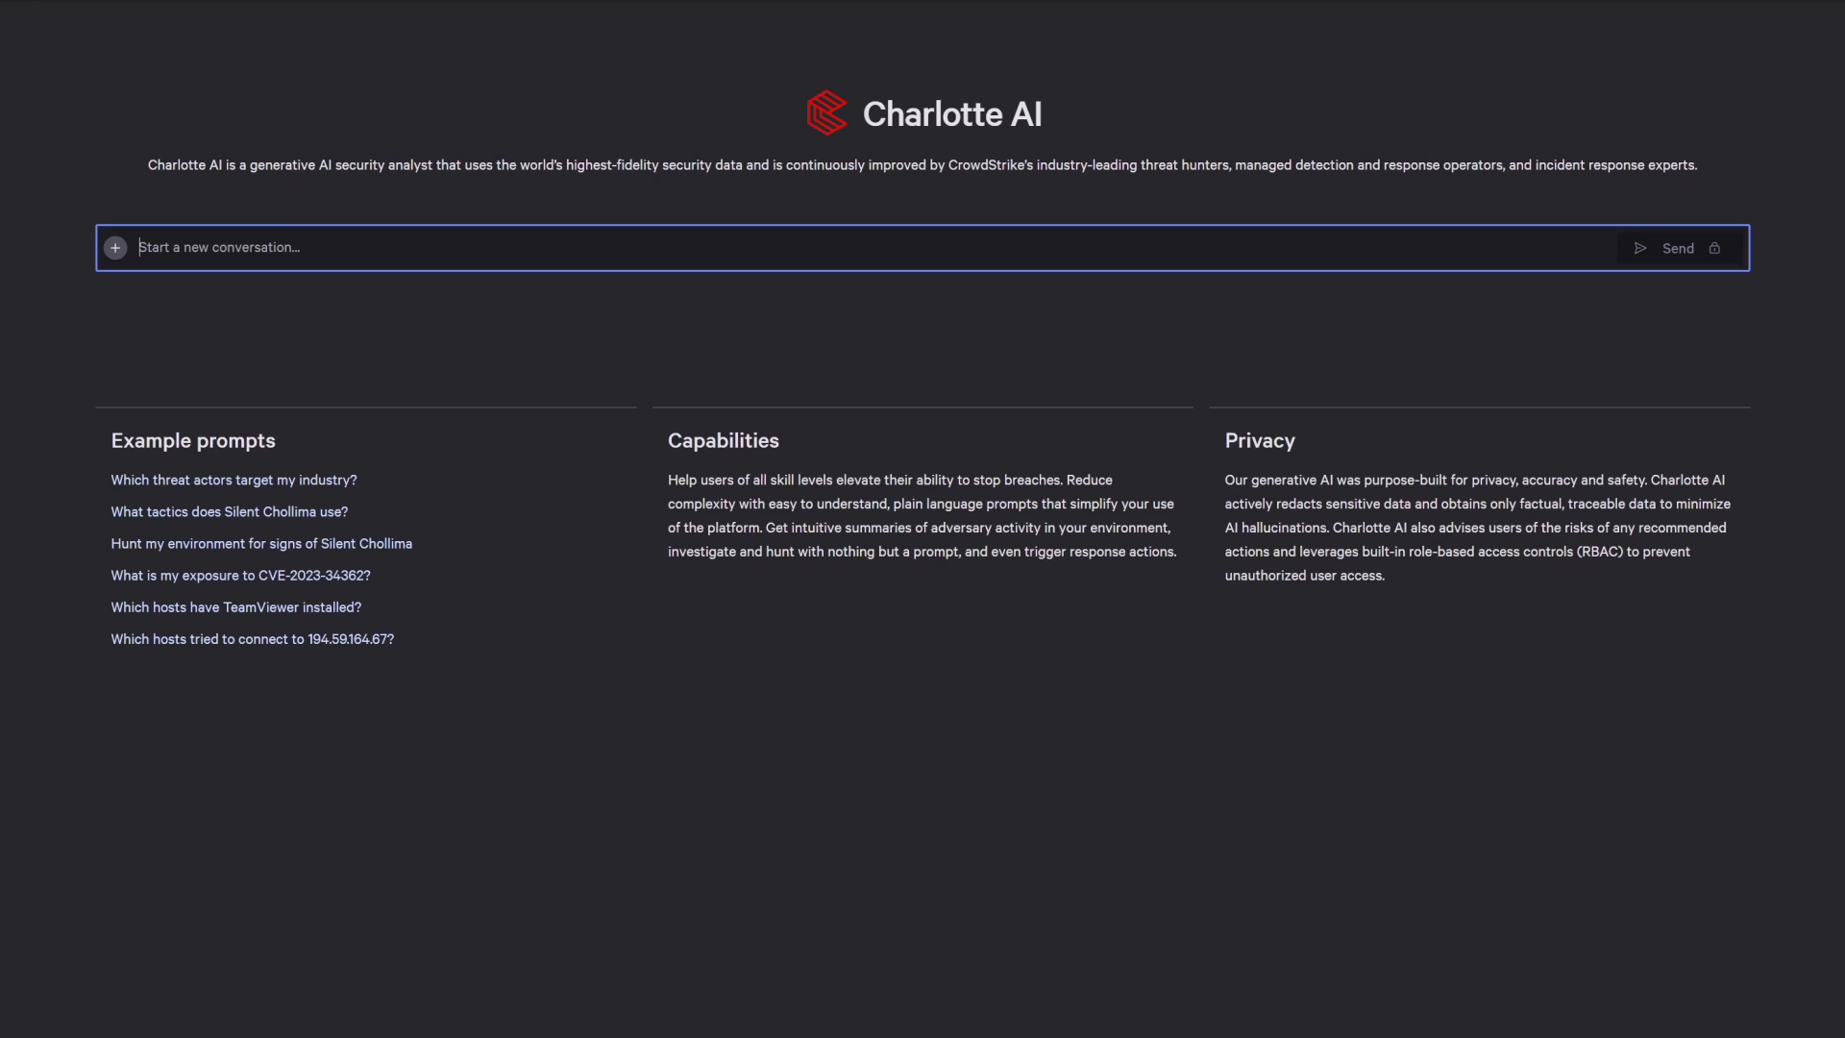
Ask Charlotte AI whether adversaries are selling travelairlines.com credentials on the dark web.
{"action": "type", "text": "Are adversaries selling credentials for travelairlines.com on the dark web?"}
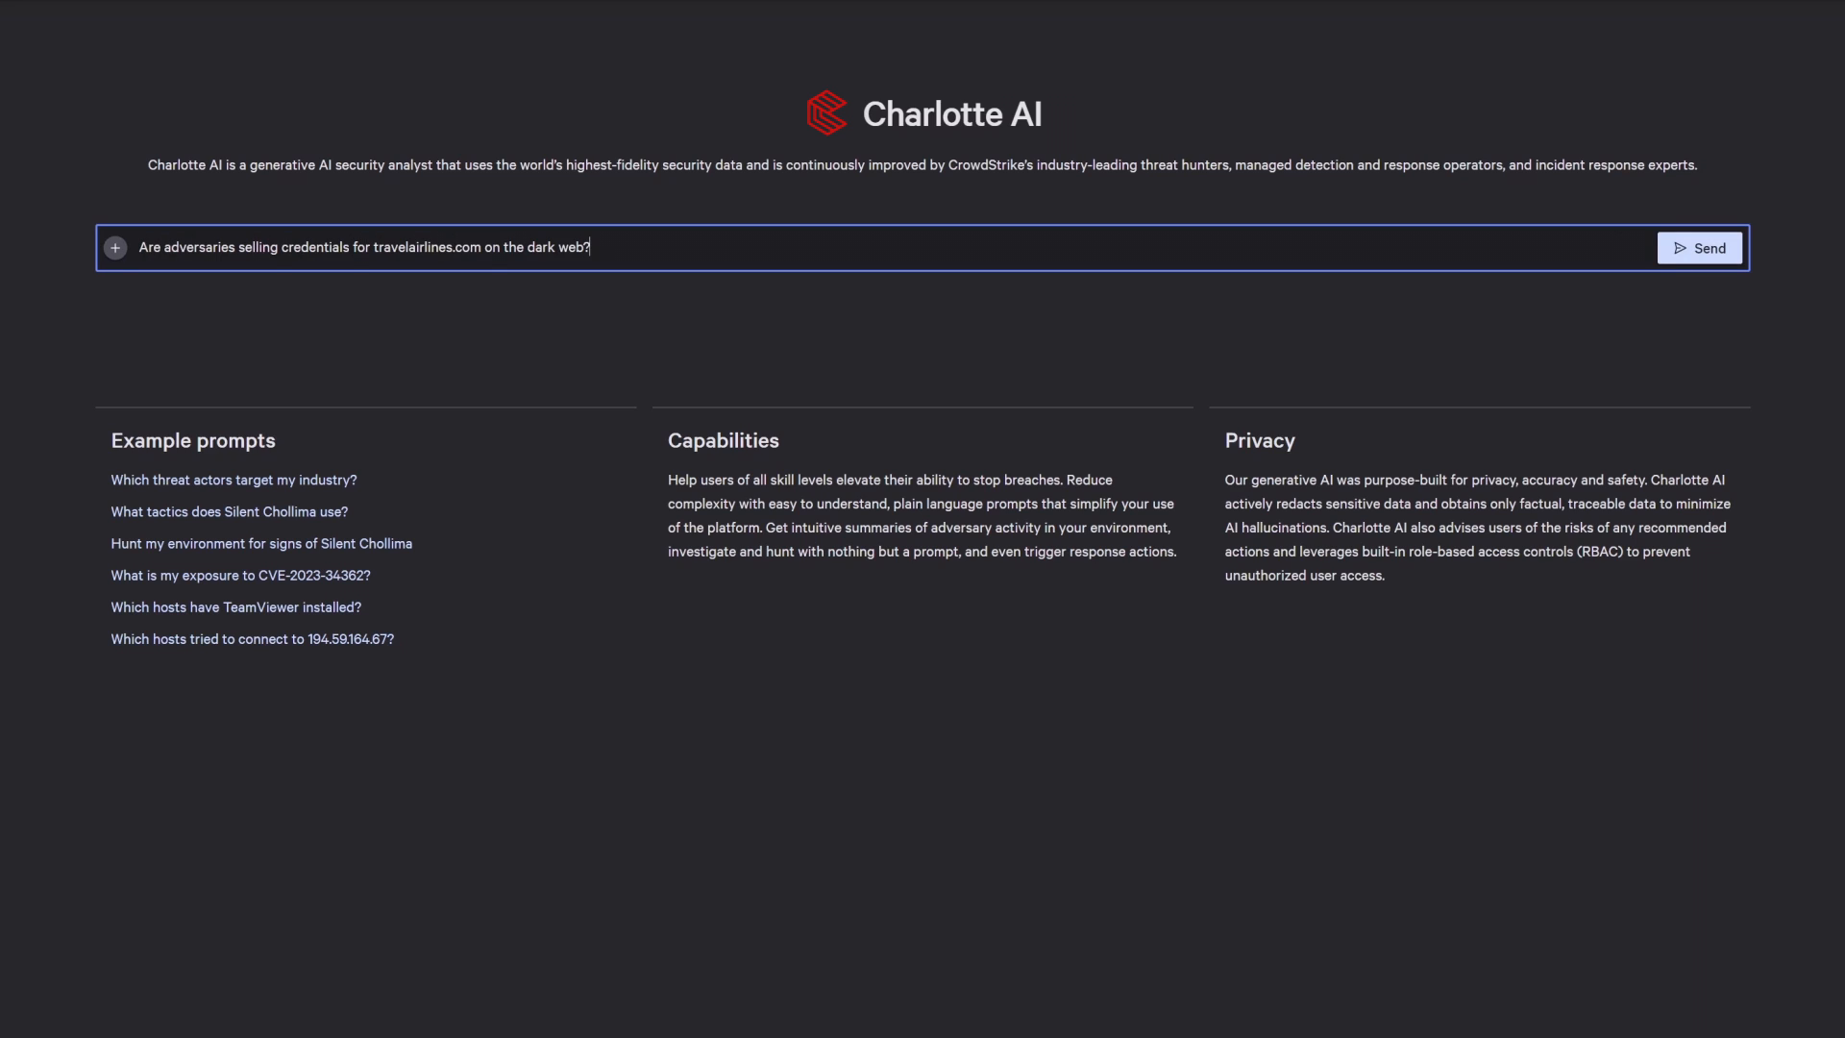
{"action": "left_click", "coordinate": [1699, 247]}
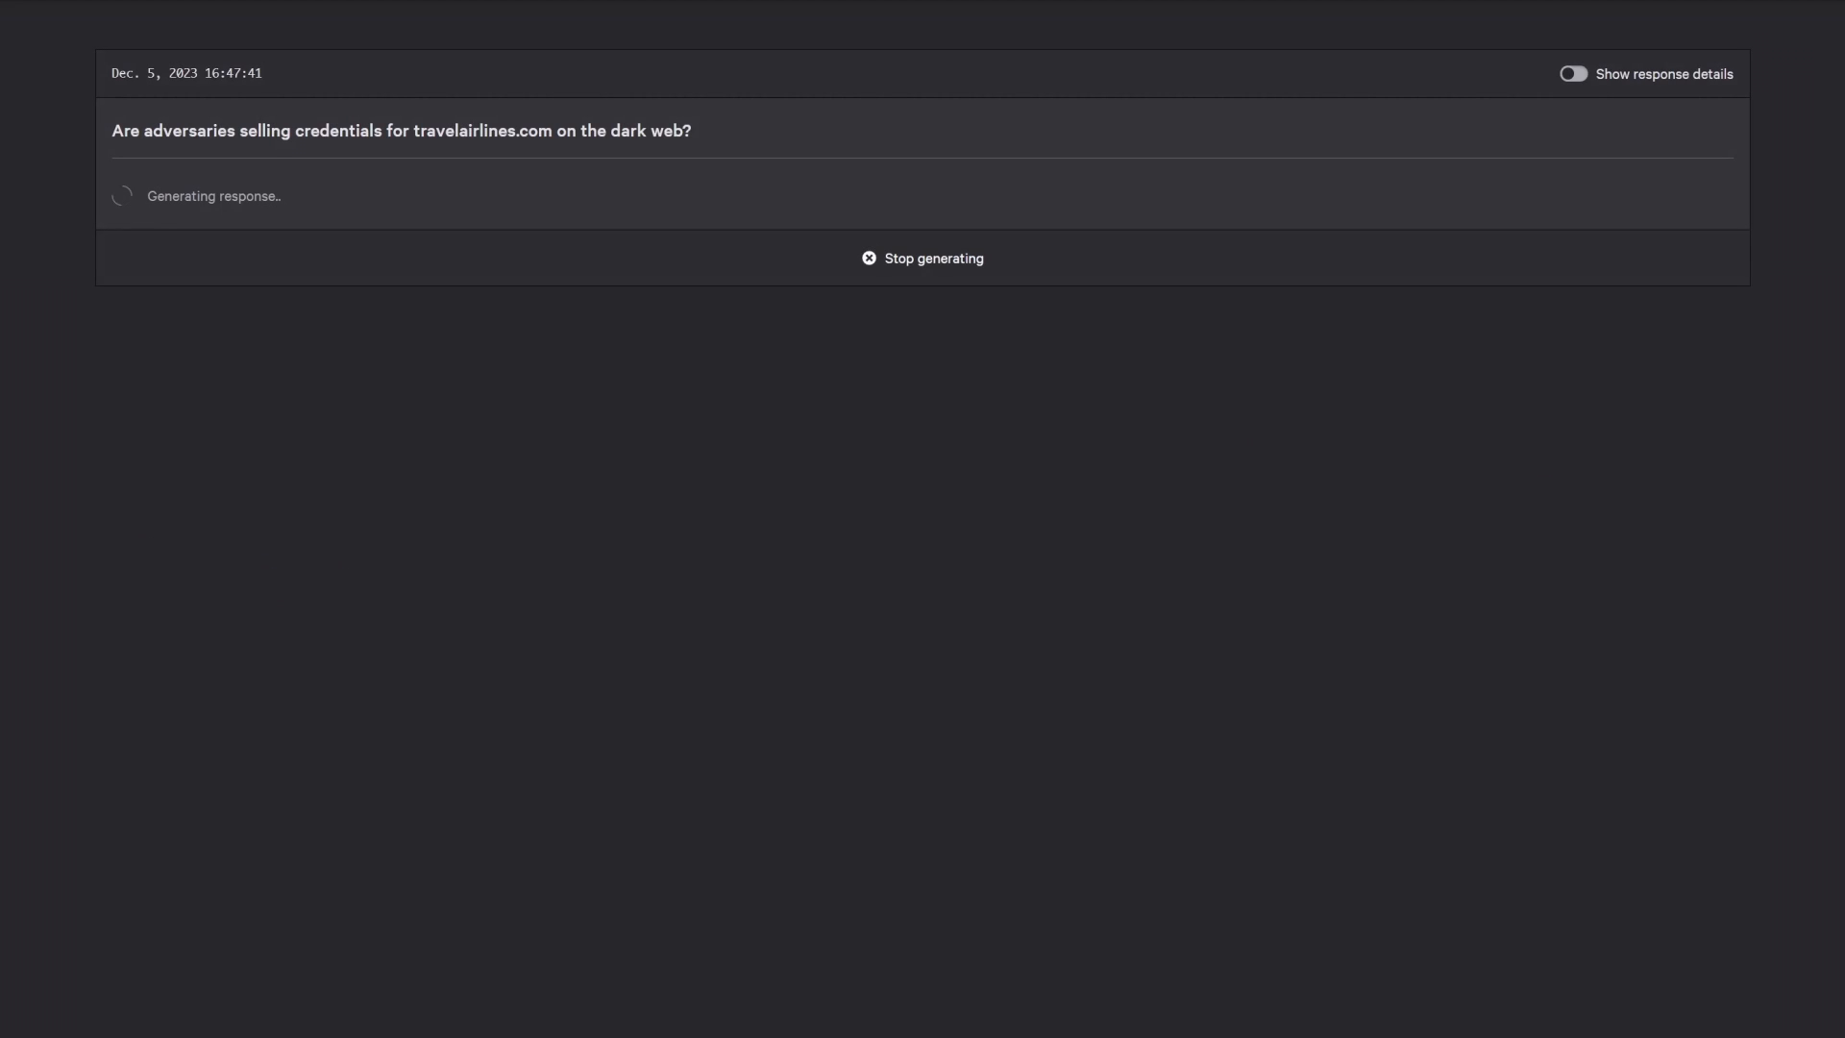